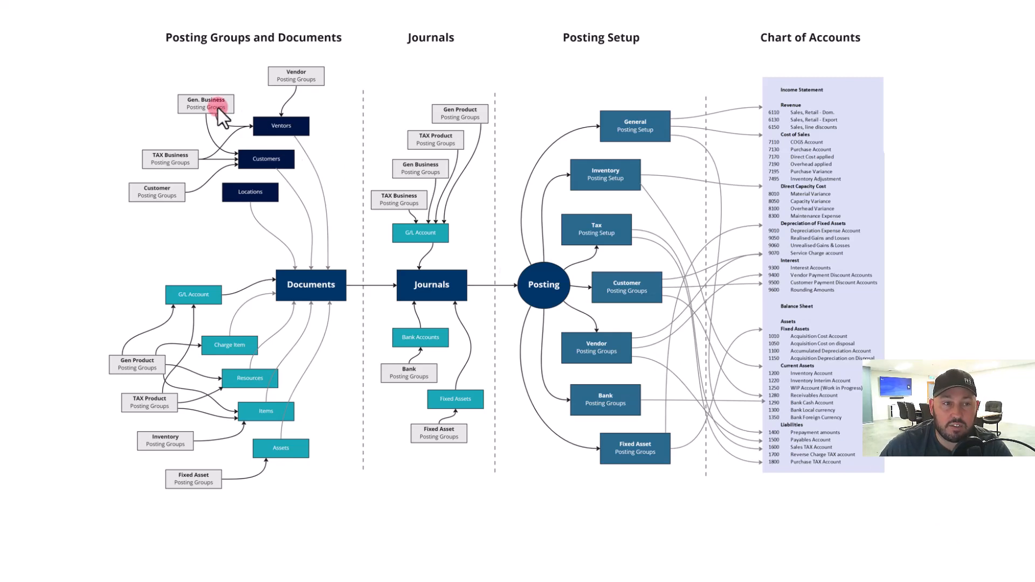
# Step: Advance the slides until only the posting group boxes remain under Posting Groups and Documents
pyautogui.click(215, 109)
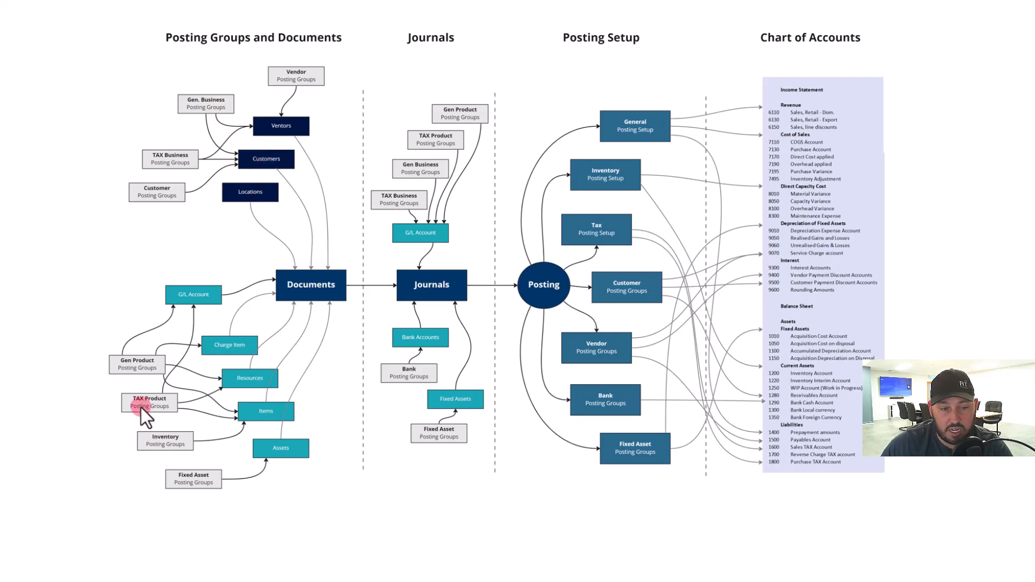
pyautogui.moveTo(140, 380)
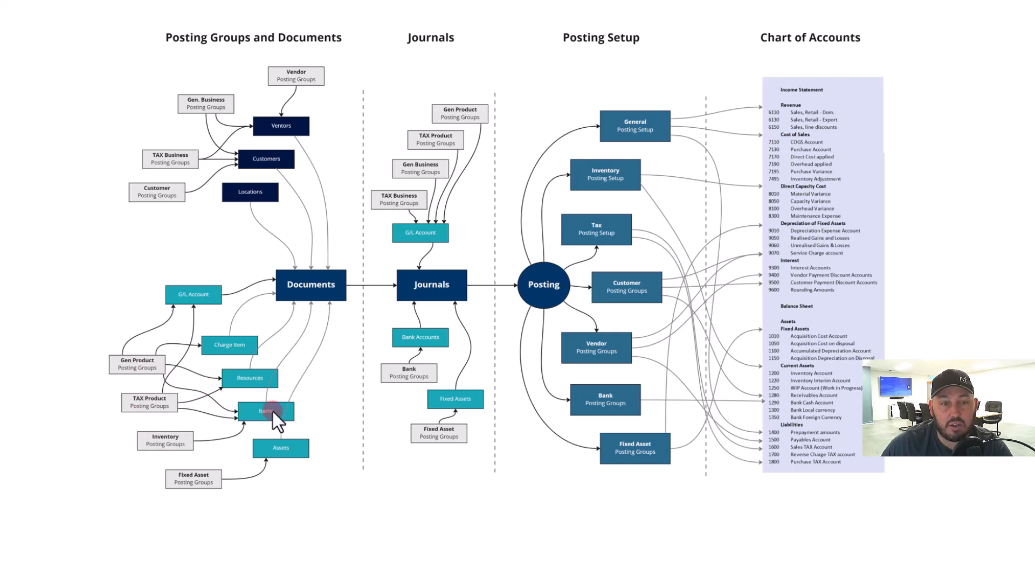
pyautogui.moveTo(301, 311)
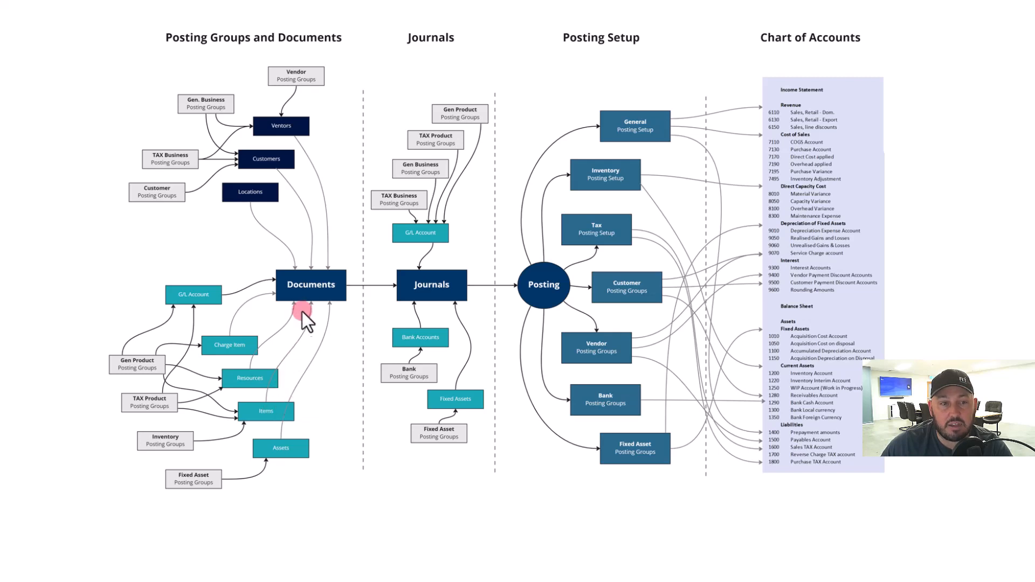
pyautogui.moveTo(318, 280)
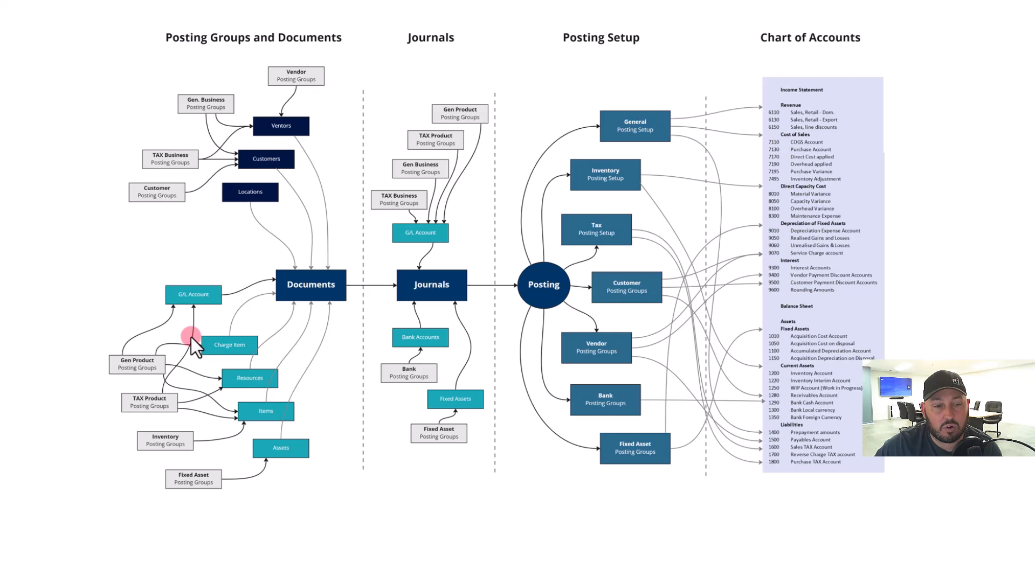
pyautogui.moveTo(281, 342)
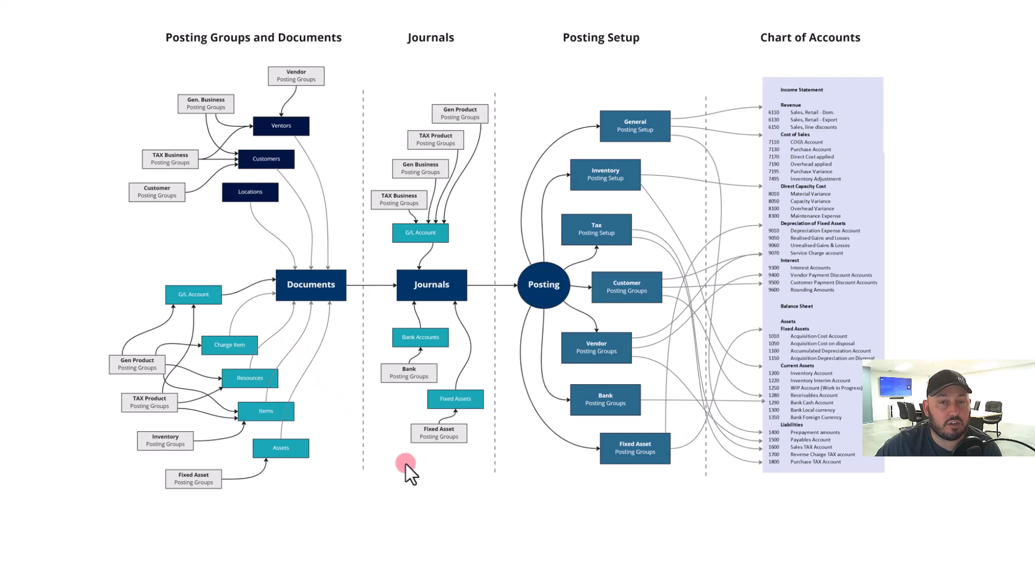
pyautogui.moveTo(524, 316)
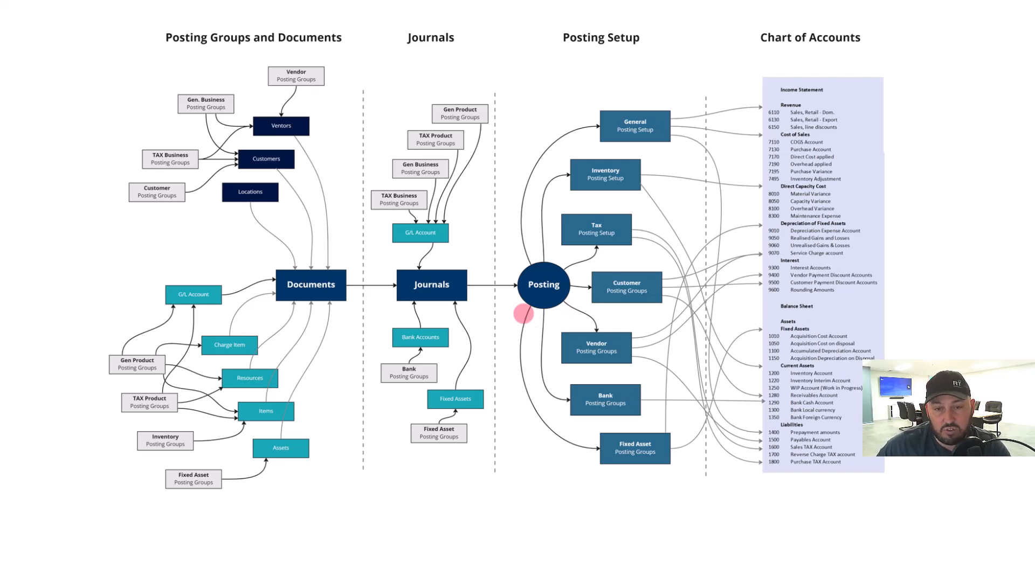
pyautogui.moveTo(338, 102)
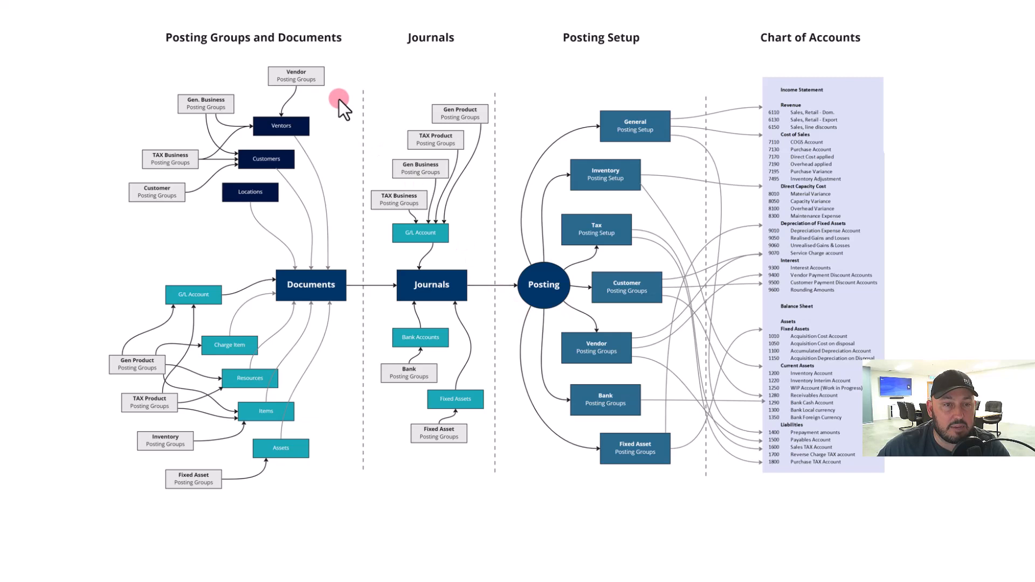
pyautogui.moveTo(116, 84)
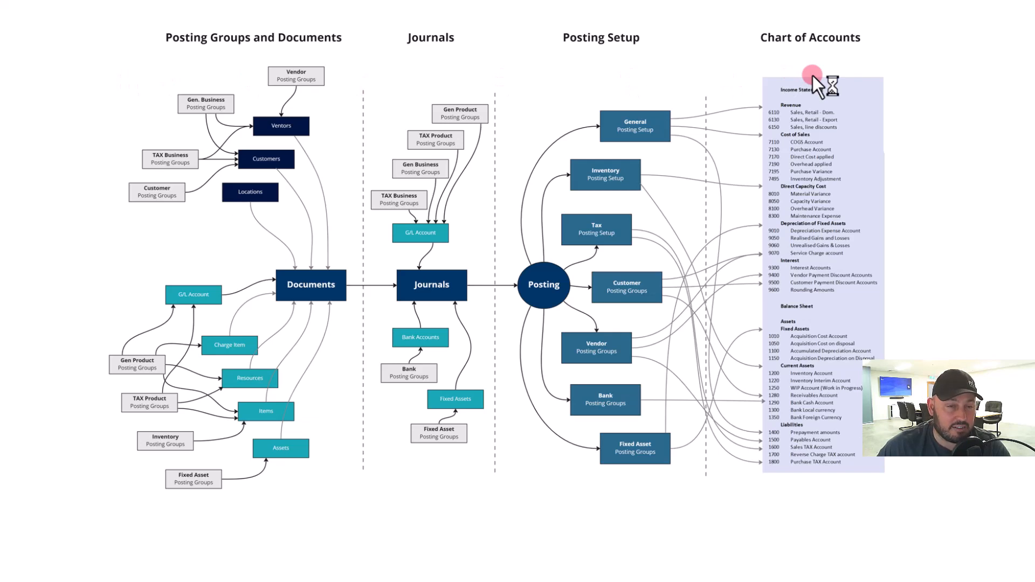
pyautogui.moveTo(806, 89)
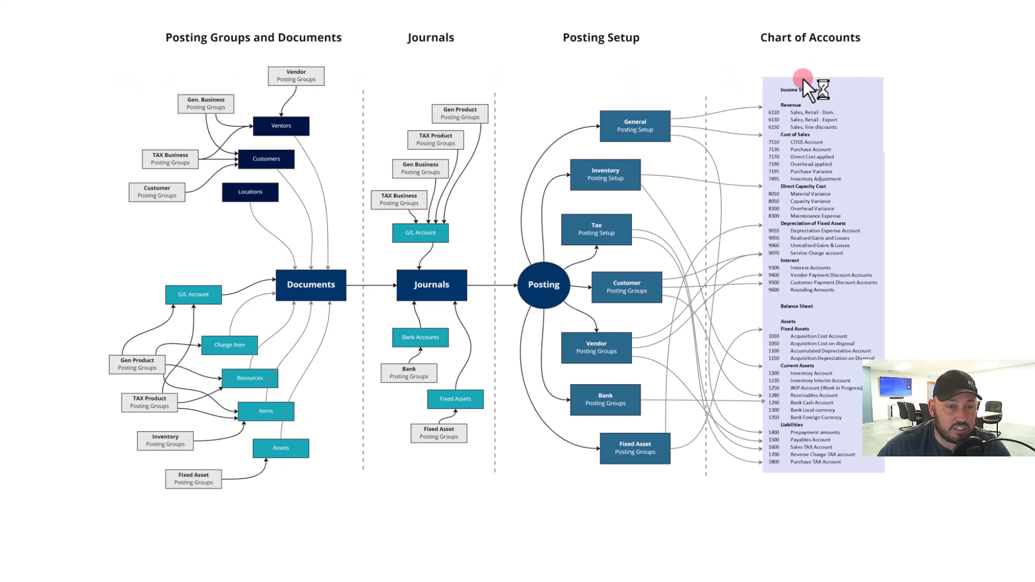
pyautogui.click(310, 285)
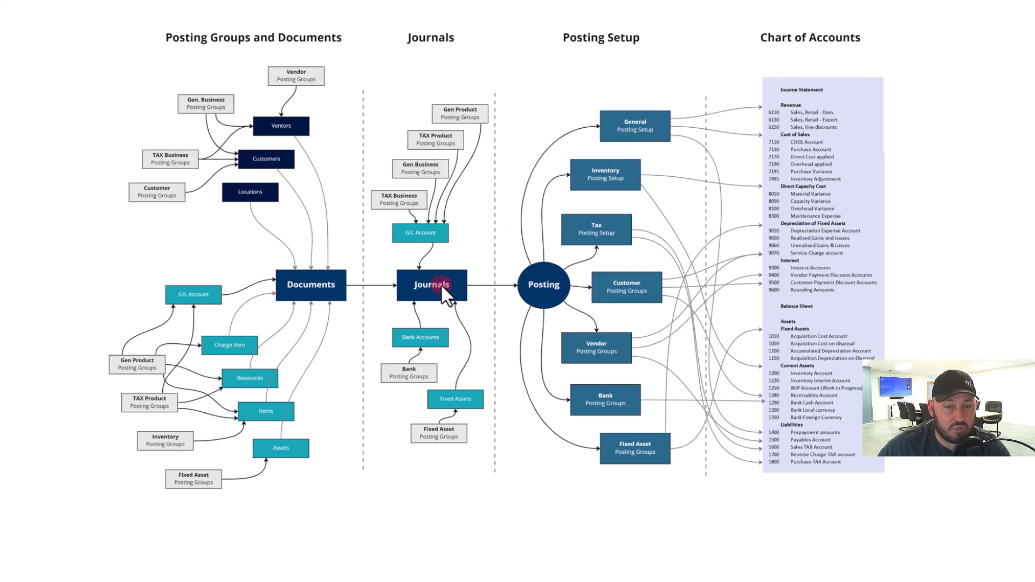
pyautogui.moveTo(550, 298)
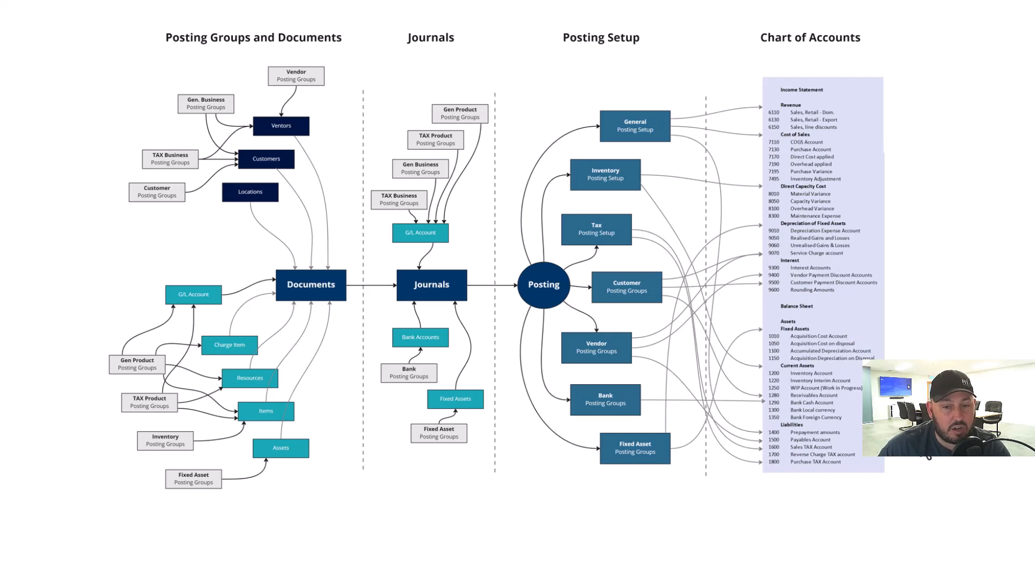
pyautogui.click(312, 470)
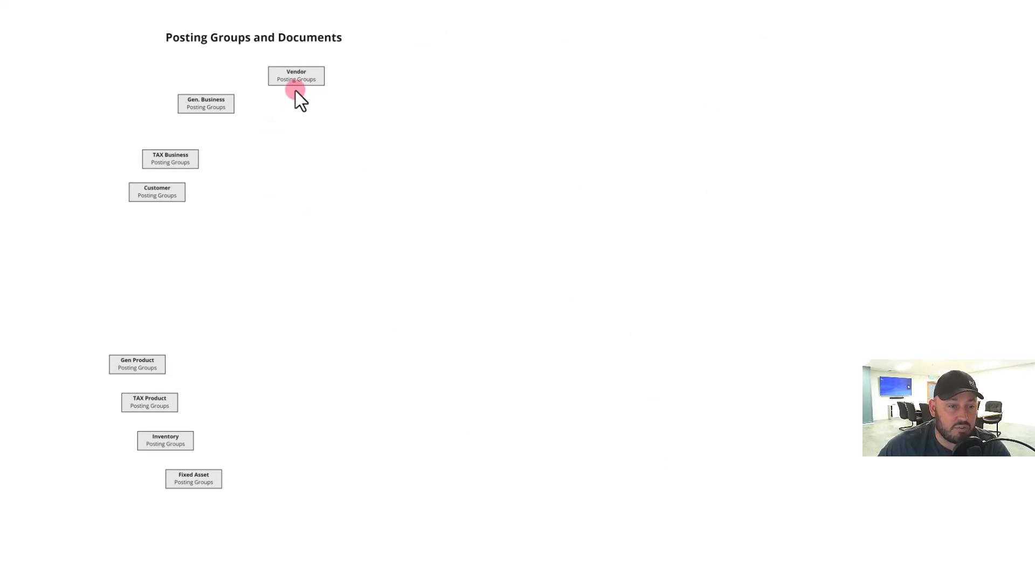
pyautogui.moveTo(290, 105)
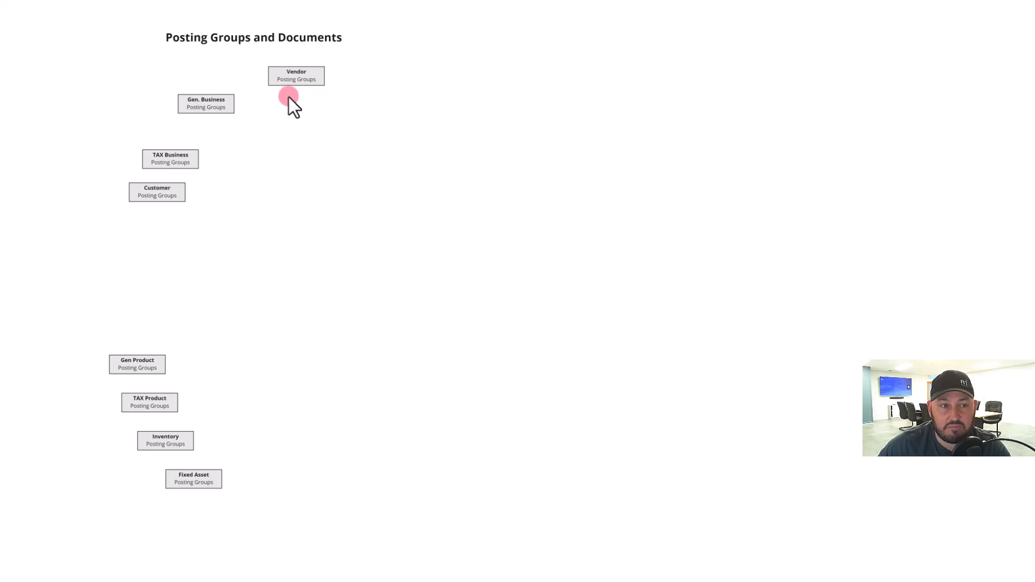
pyautogui.moveTo(185, 202)
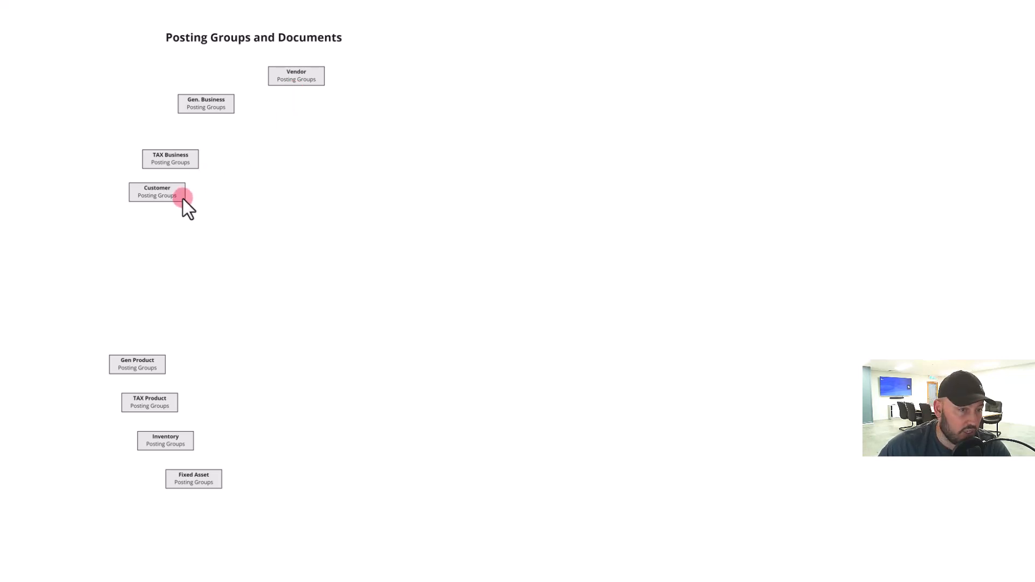
pyautogui.moveTo(253, 202)
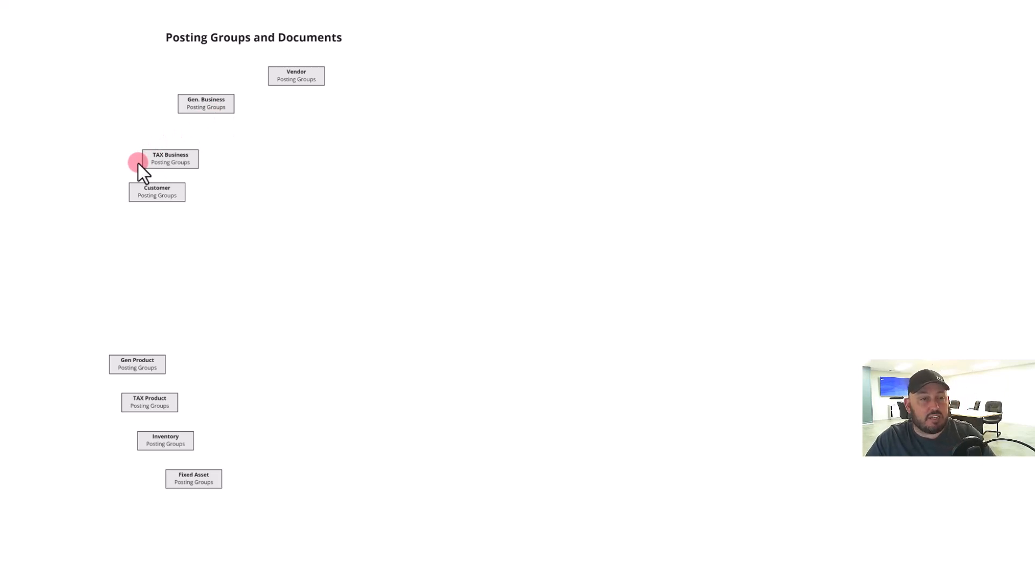
pyautogui.moveTo(251, 145)
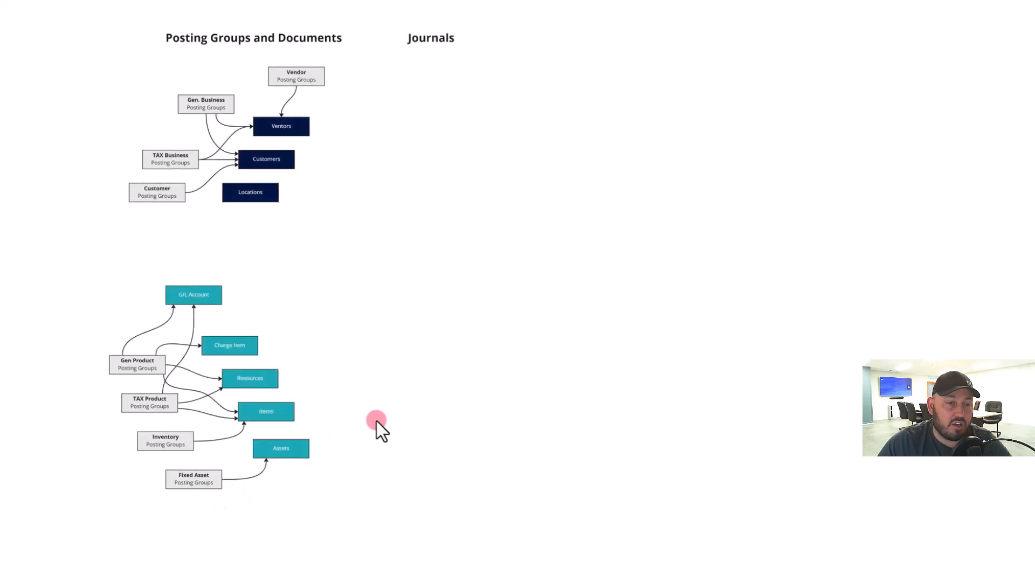
pyautogui.moveTo(258, 178)
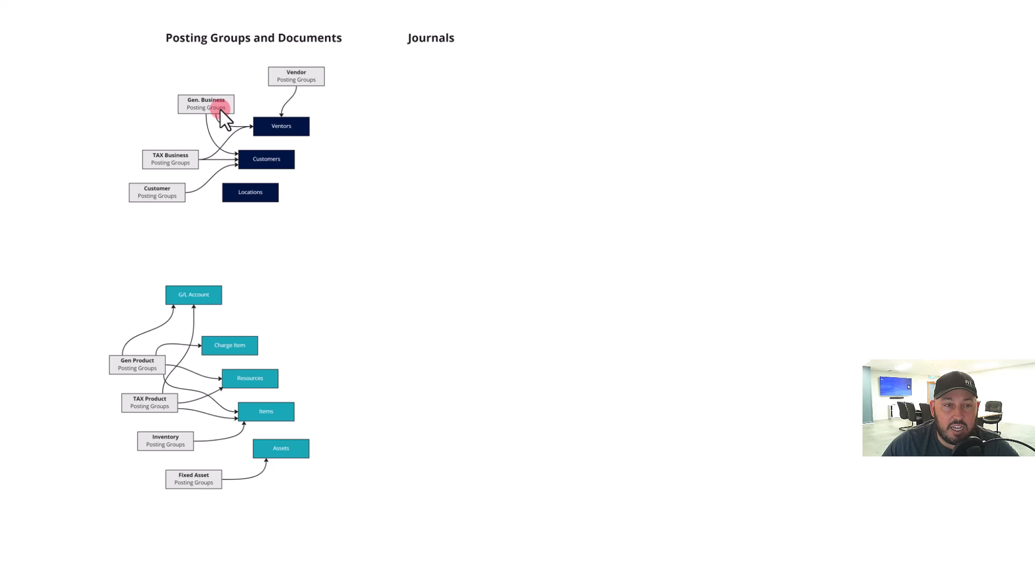
pyautogui.moveTo(168, 199)
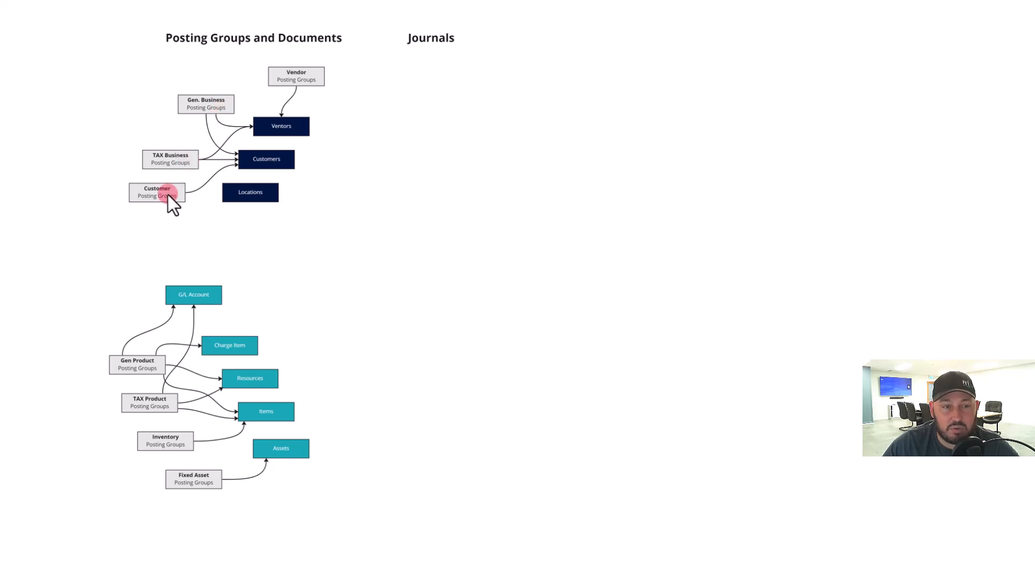
pyautogui.moveTo(227, 184)
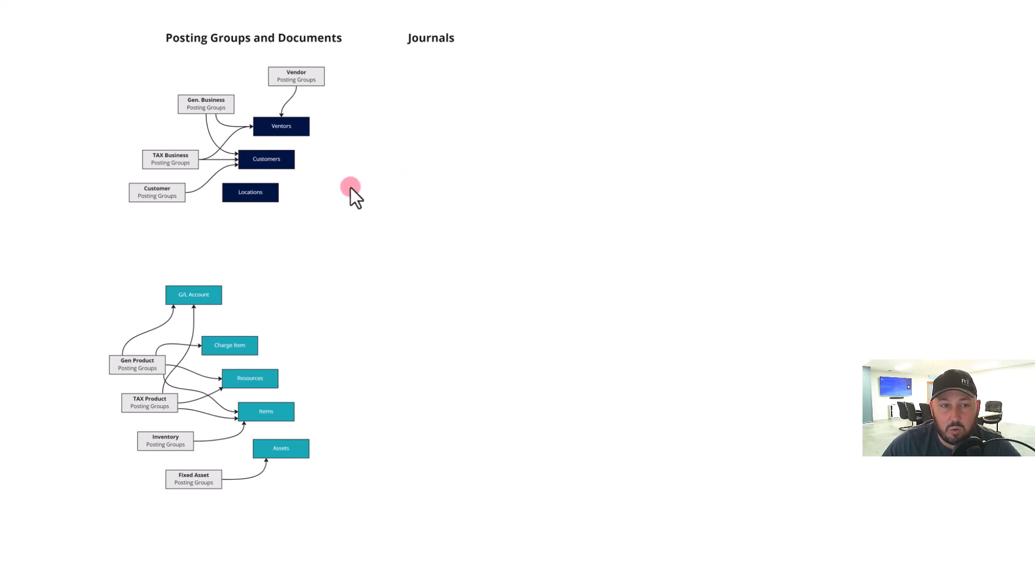
pyautogui.moveTo(215, 231)
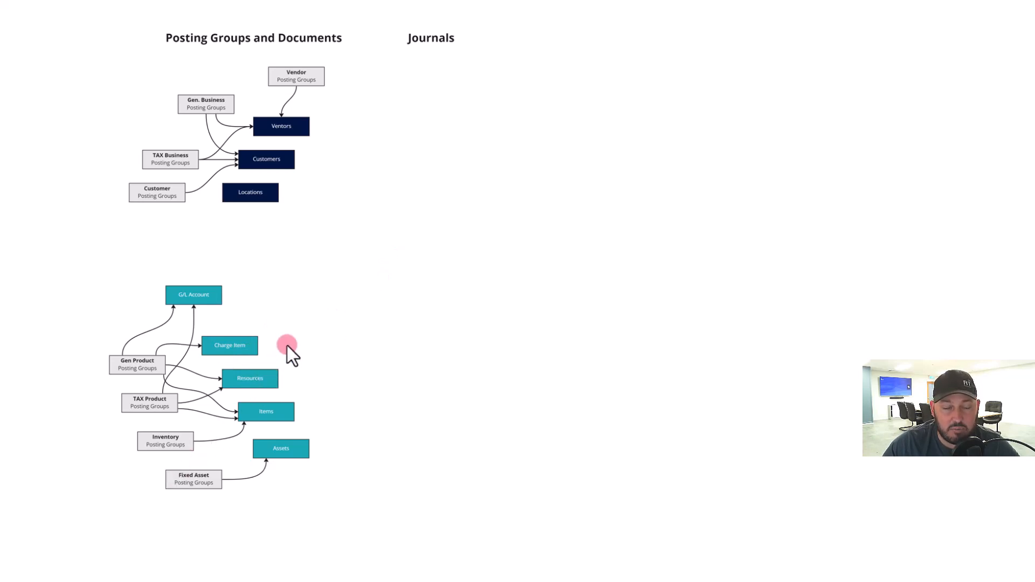
pyautogui.moveTo(426, 236)
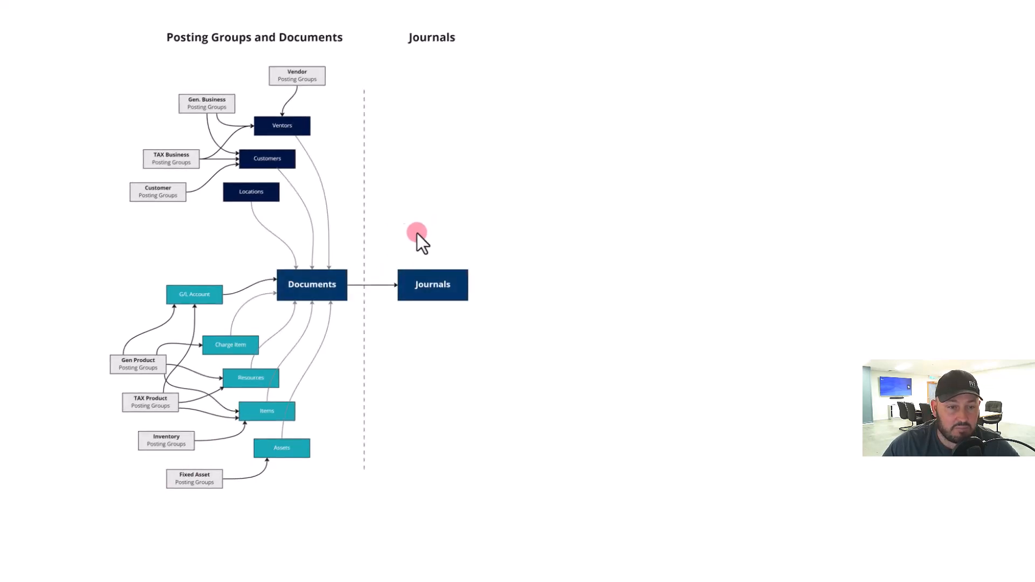
pyautogui.moveTo(252, 257)
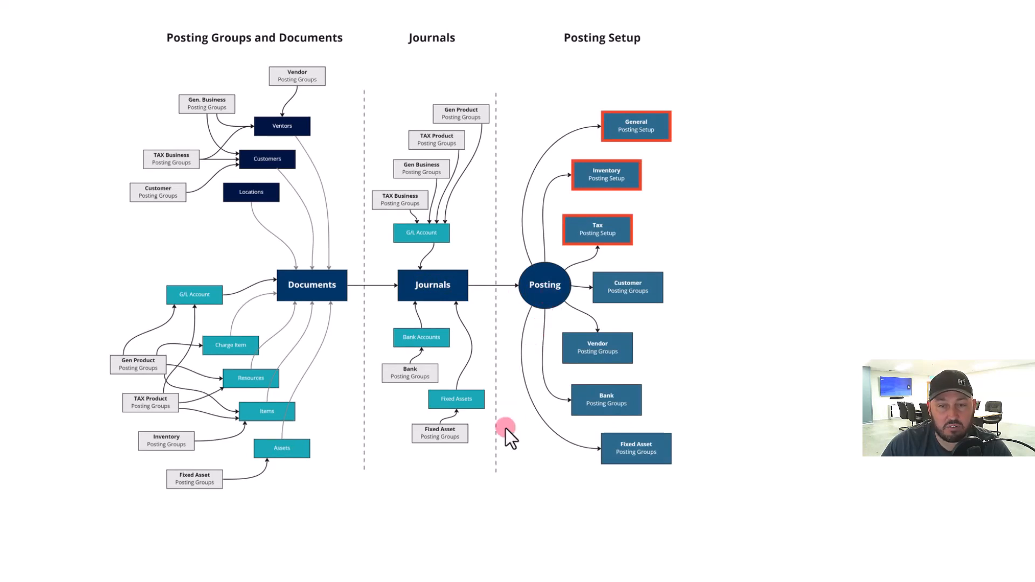
pyautogui.moveTo(613, 128)
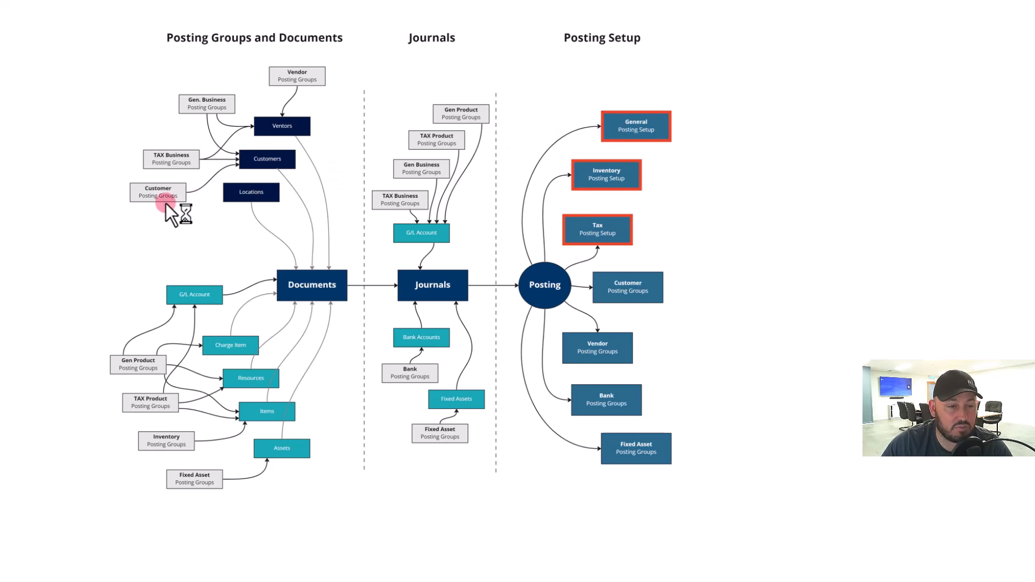
pyautogui.moveTo(125, 389)
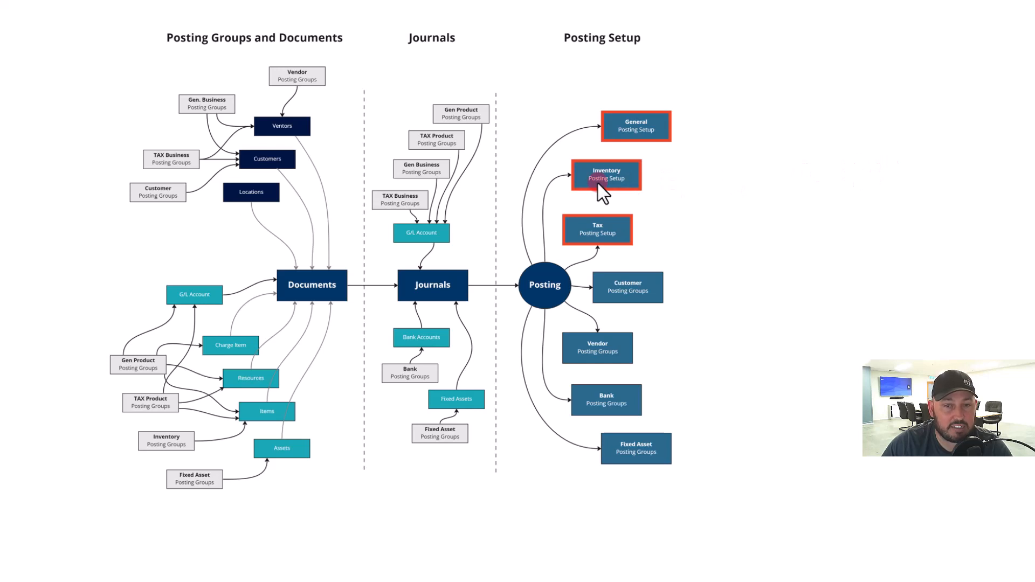
pyautogui.moveTo(604, 192)
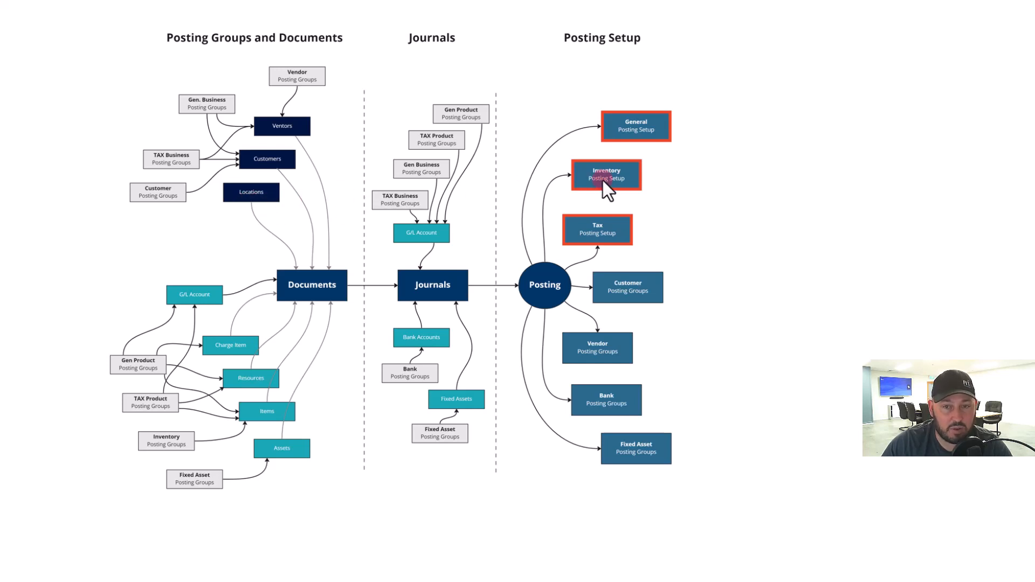
pyautogui.moveTo(155, 363)
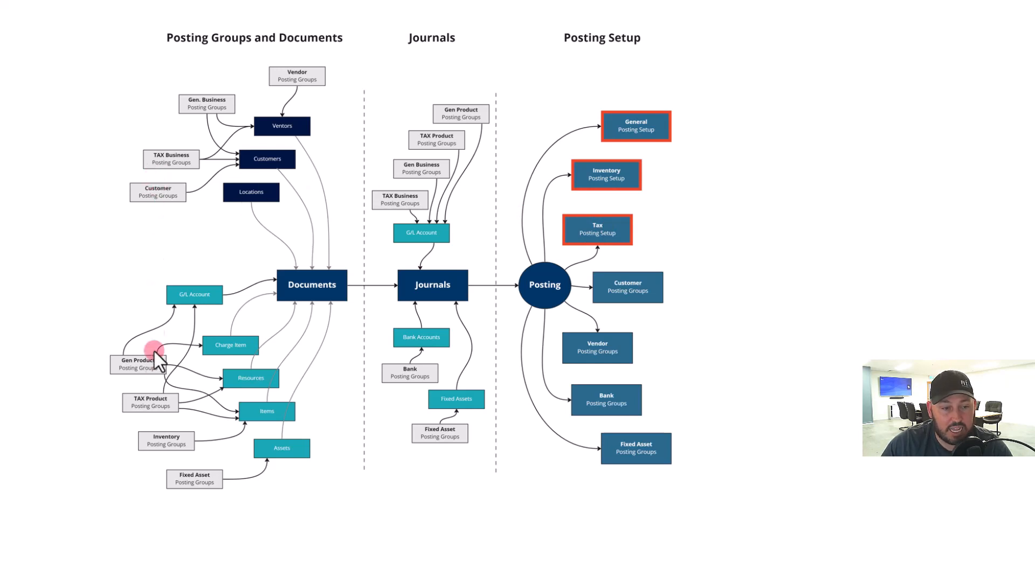
pyautogui.moveTo(157, 407)
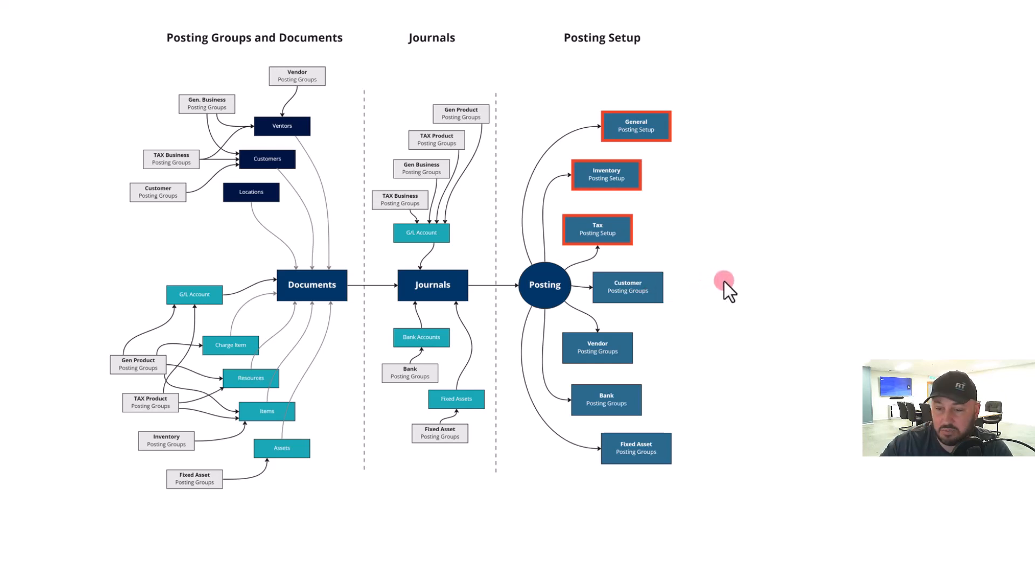
pyautogui.moveTo(650, 343)
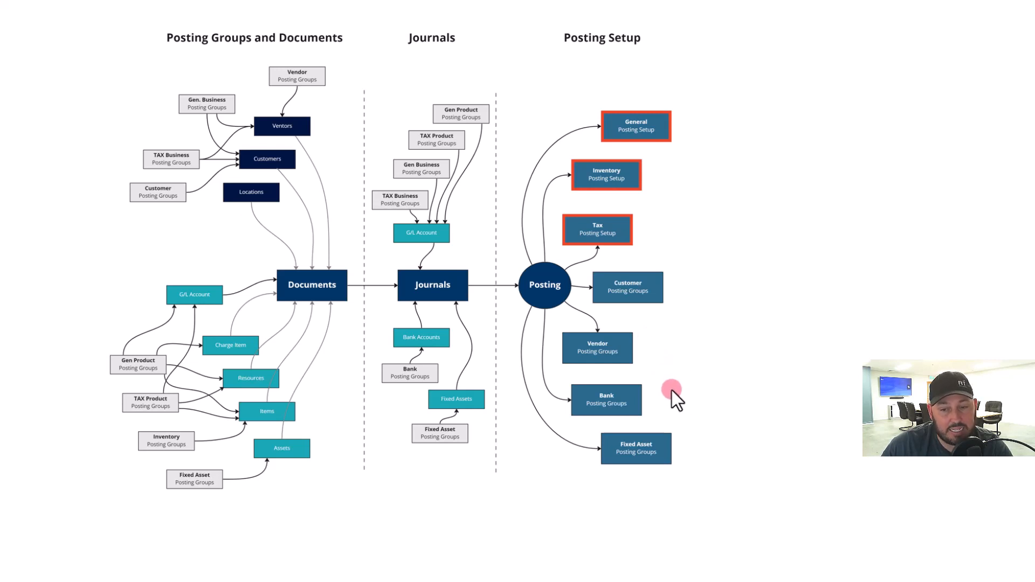
pyautogui.moveTo(787, 314)
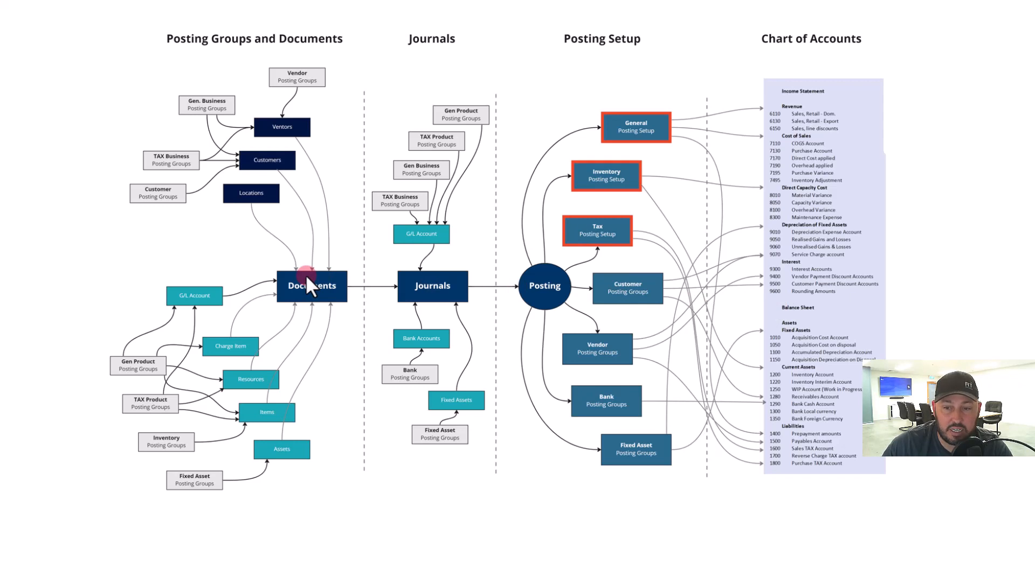
pyautogui.moveTo(816, 494)
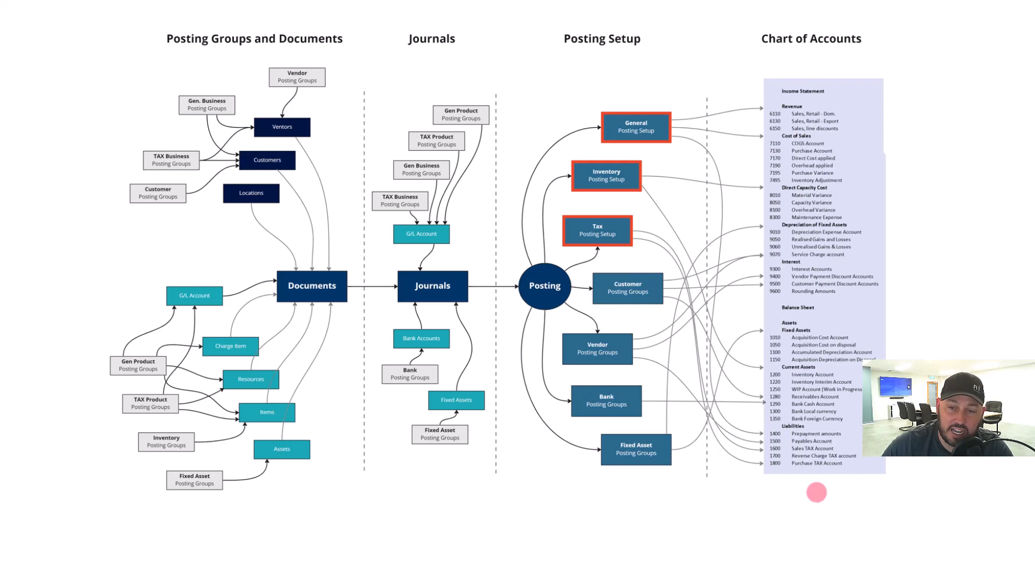
pyautogui.moveTo(800, 495)
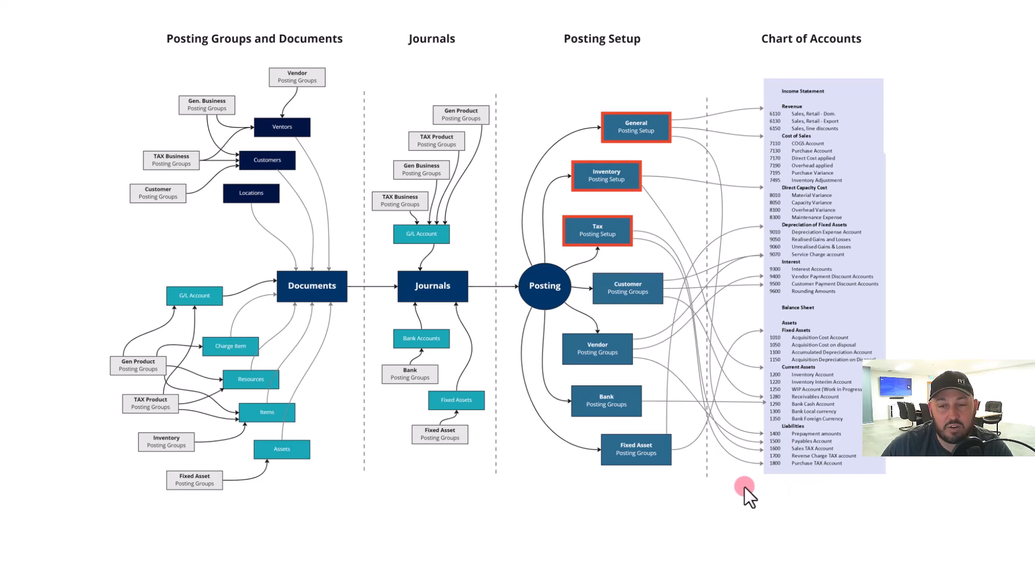
pyautogui.moveTo(696, 525)
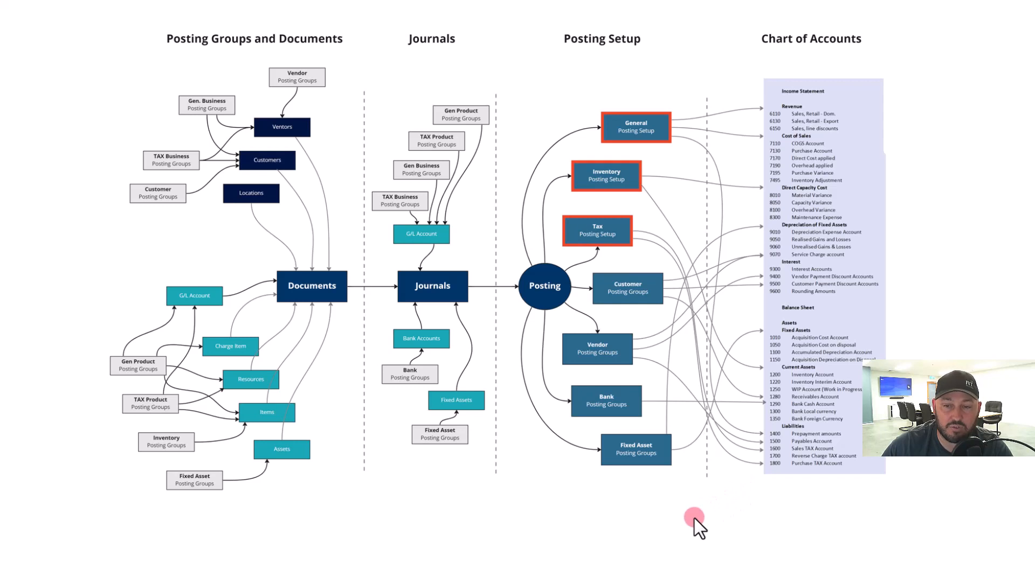
pyautogui.moveTo(786, 514)
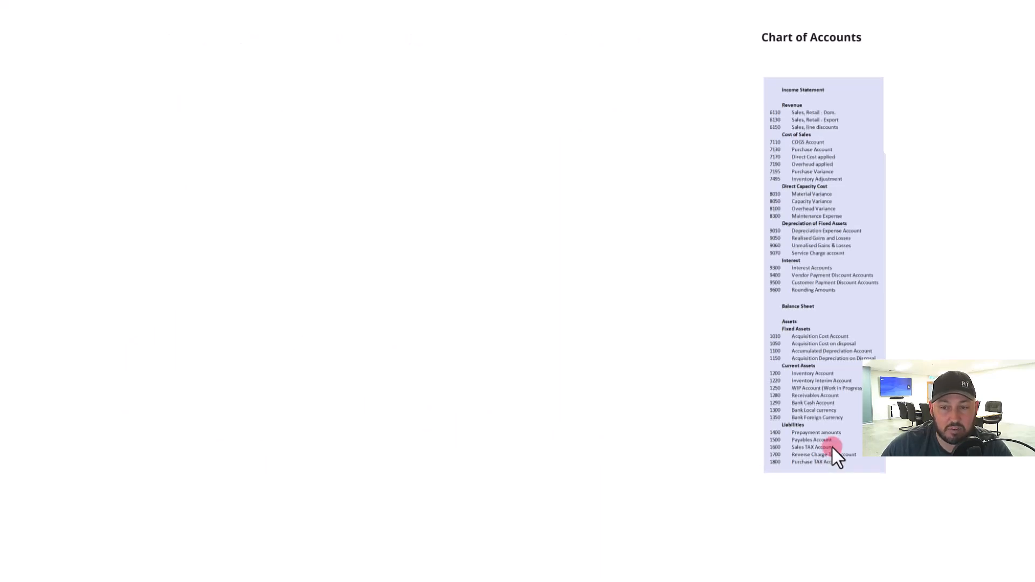
# Step: Advance to the animation step showing Posting Setup linked into the Chart of Accounts
pyautogui.click(818, 446)
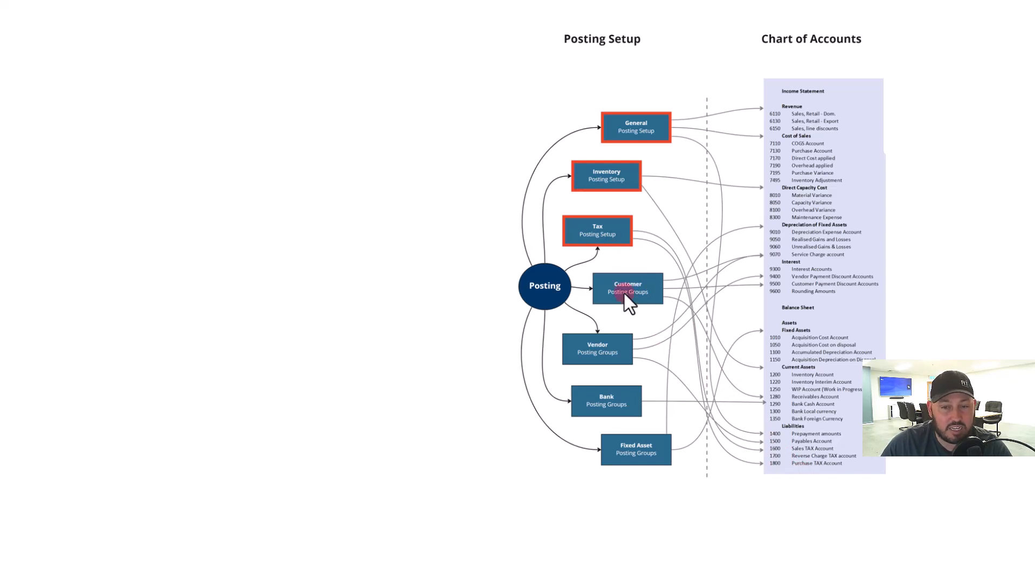
pyautogui.moveTo(617, 455)
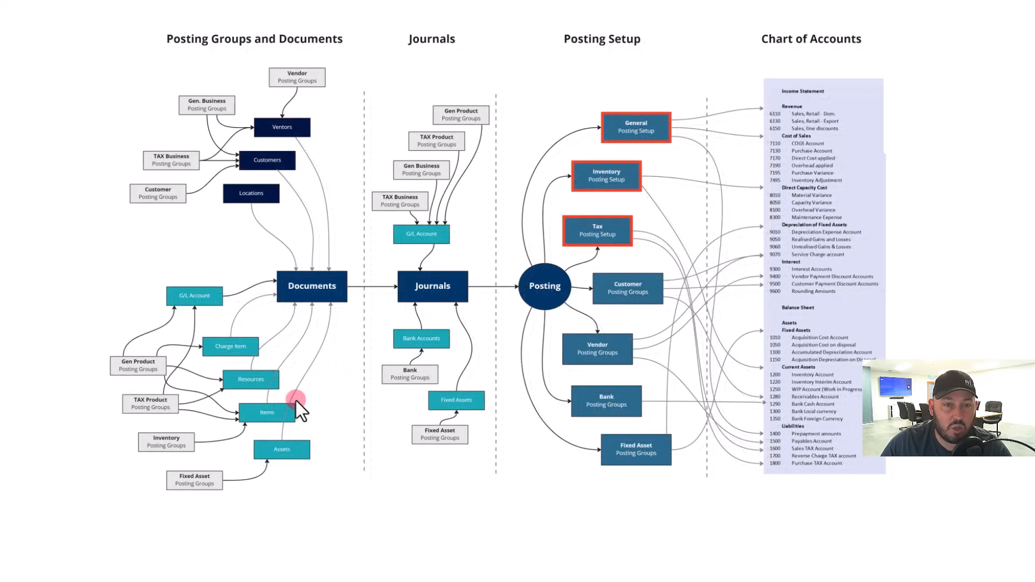
pyautogui.moveTo(433, 469)
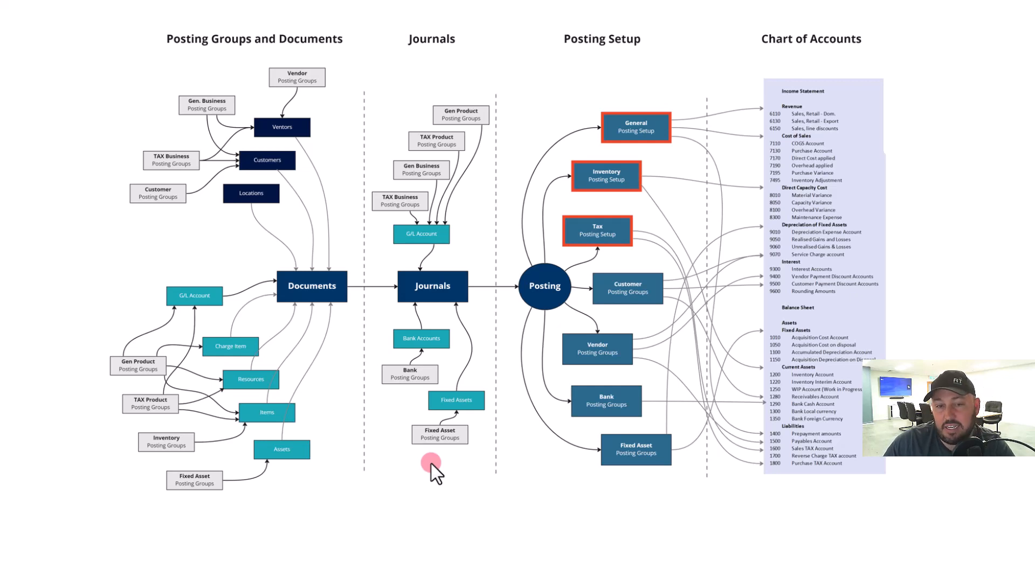
pyautogui.moveTo(669, 491)
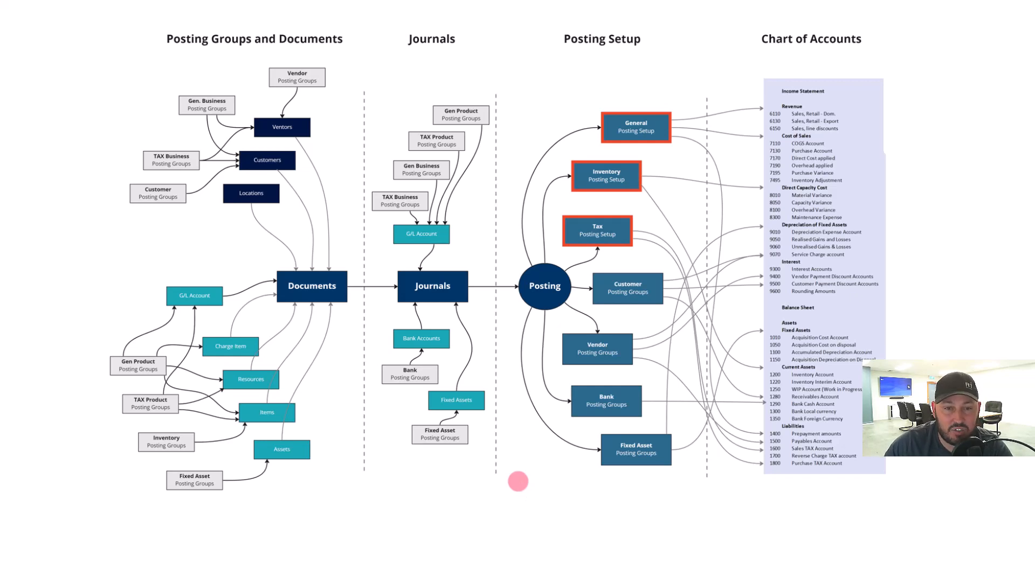
pyautogui.moveTo(262, 253)
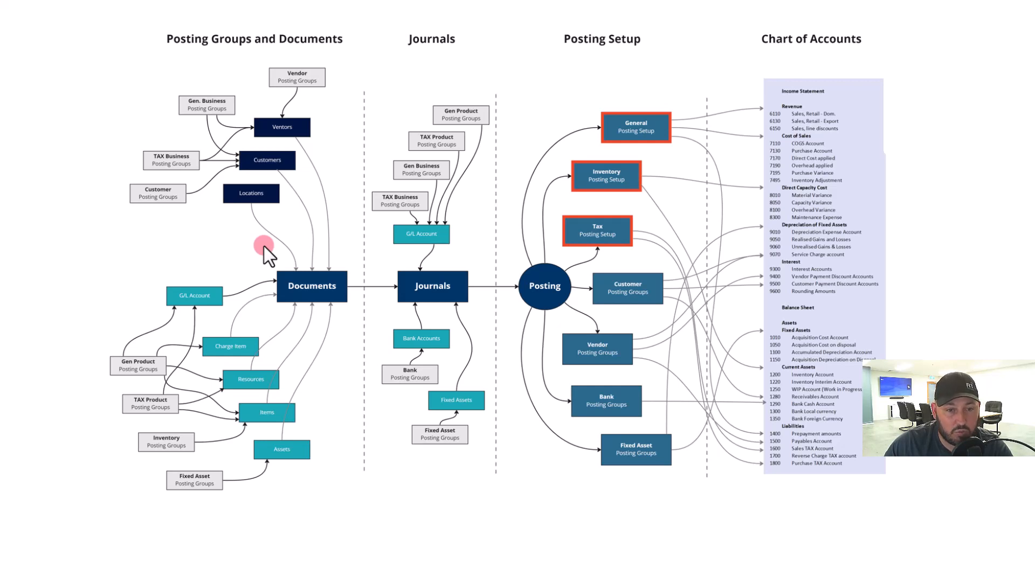